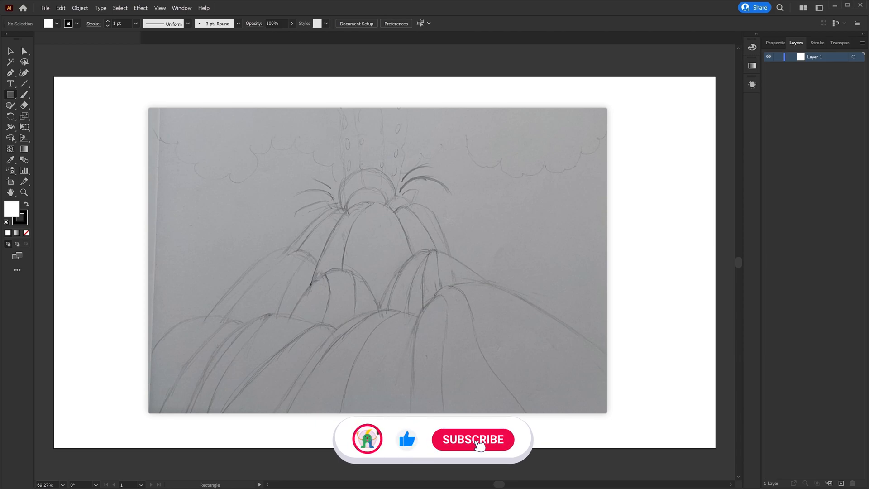
# Step: Keyframe the Explosion circle's Position, Scale and Opacity to form the fireball blast
pyautogui.click(472, 438)
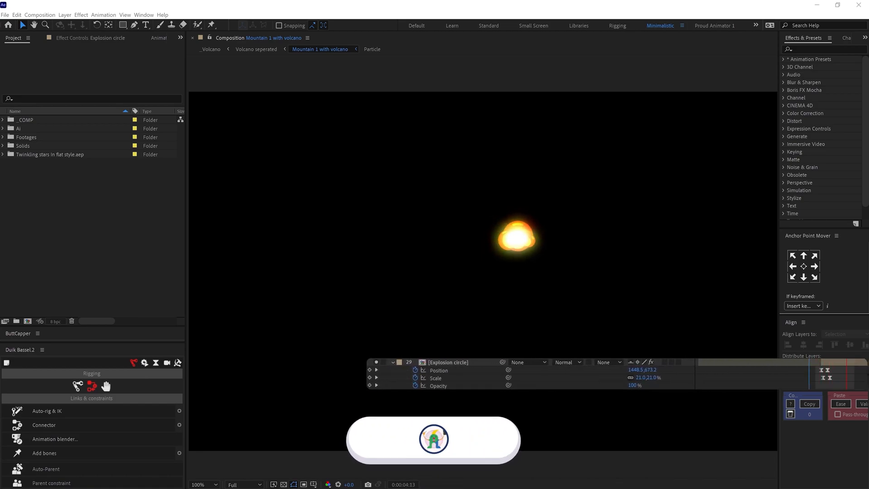
pyautogui.click(381, 49)
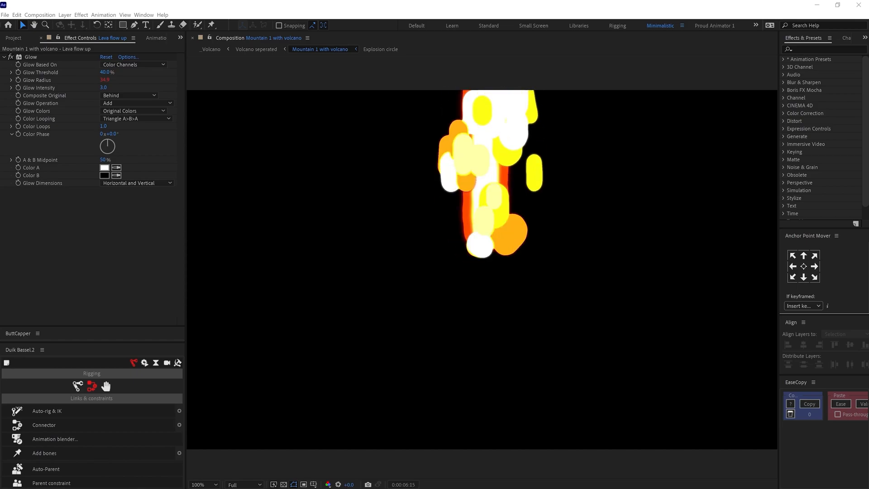
# Step: Adjust the Glow Radius on Lava flow up so the blobs merge into one glowing column
pyautogui.click(377, 49)
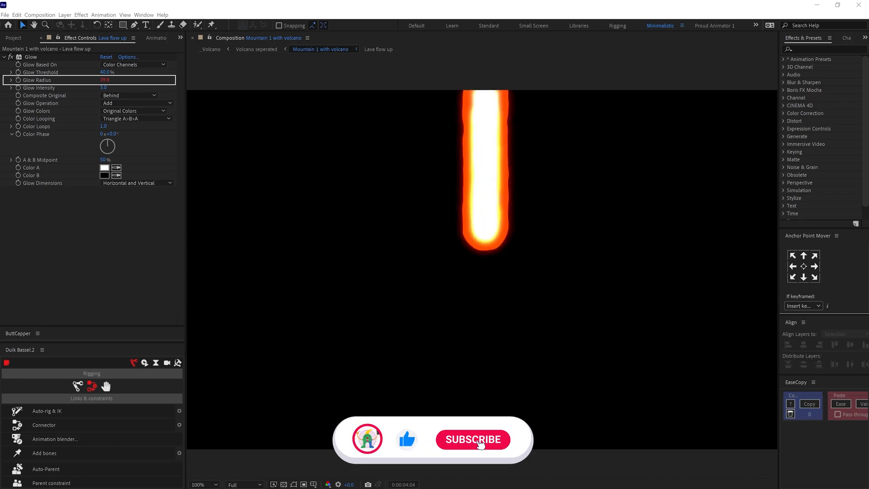
pyautogui.click(472, 439)
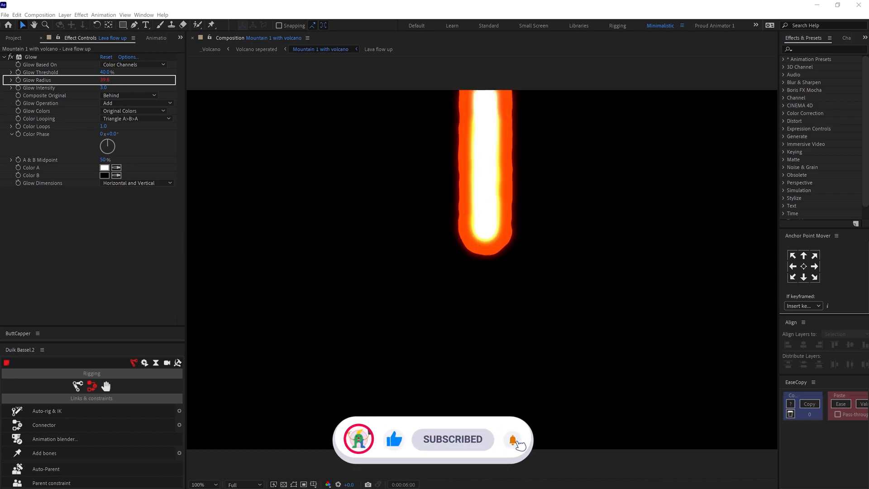
pyautogui.click(383, 48)
pyautogui.write('stroke')
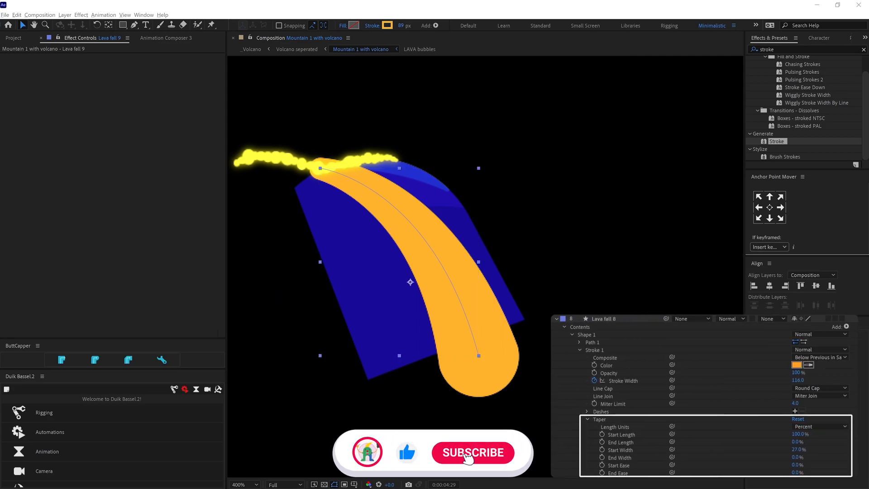
# Step: Give the Lava fall stroke width 116, Round Cap and a 27% taper start width
pyautogui.click(473, 453)
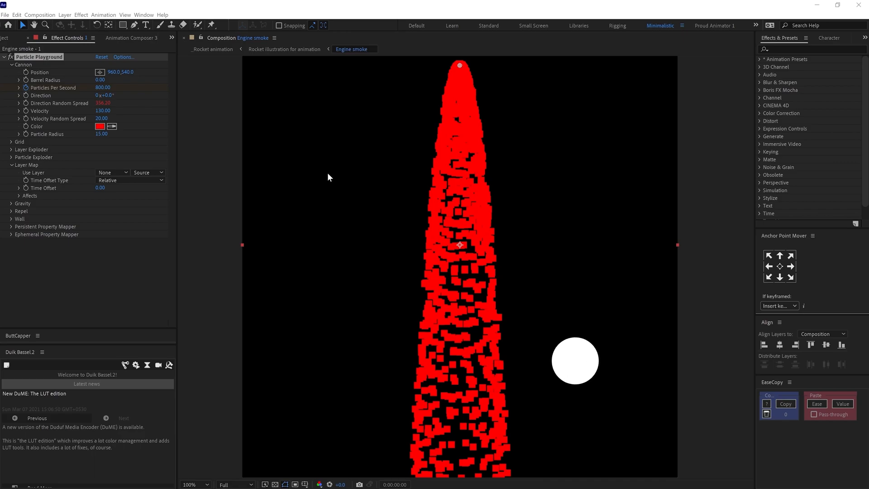
# Step: Set Particle Playground's Layer Map Use Layer to the 4. Circle layer for round puffs
pyautogui.click(112, 172)
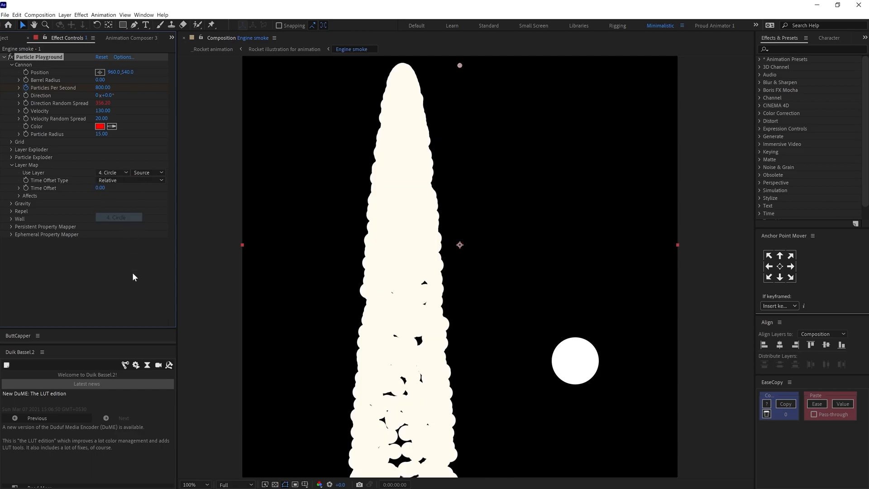
pyautogui.moveTo(141, 284)
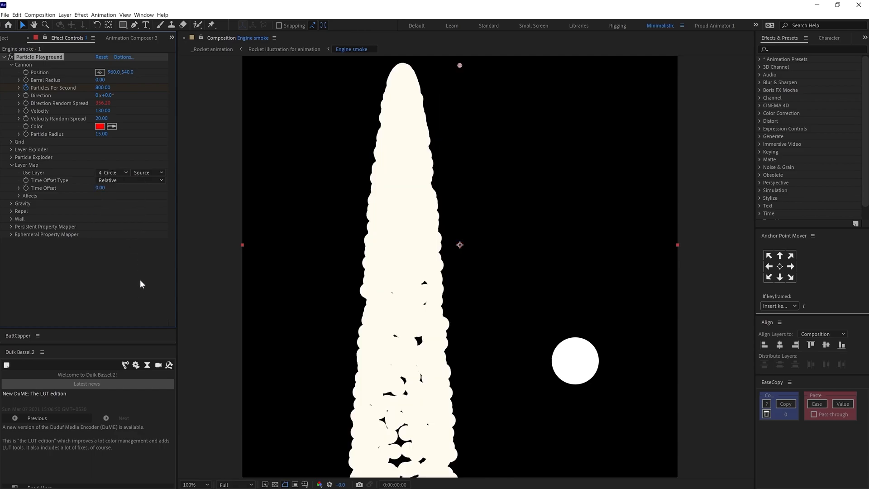
pyautogui.moveTo(99, 293)
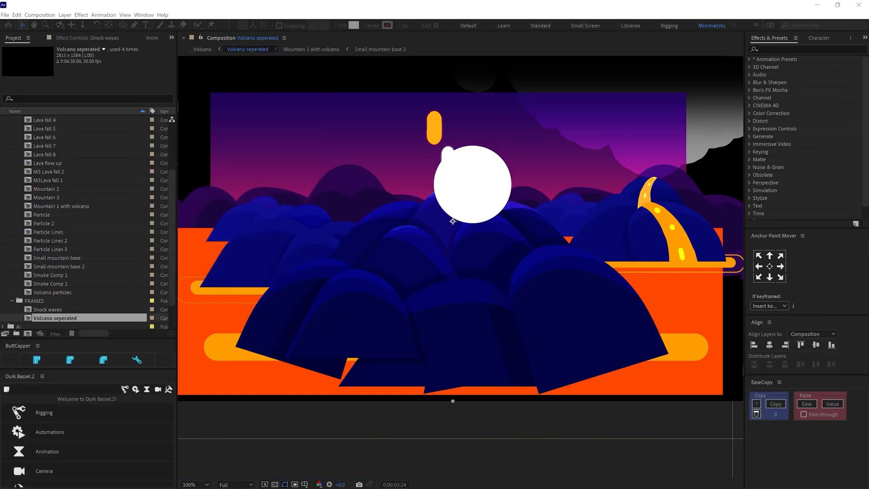
# Step: Open the Shock waves composition from the Project panel
pyautogui.doubleClick(49, 309)
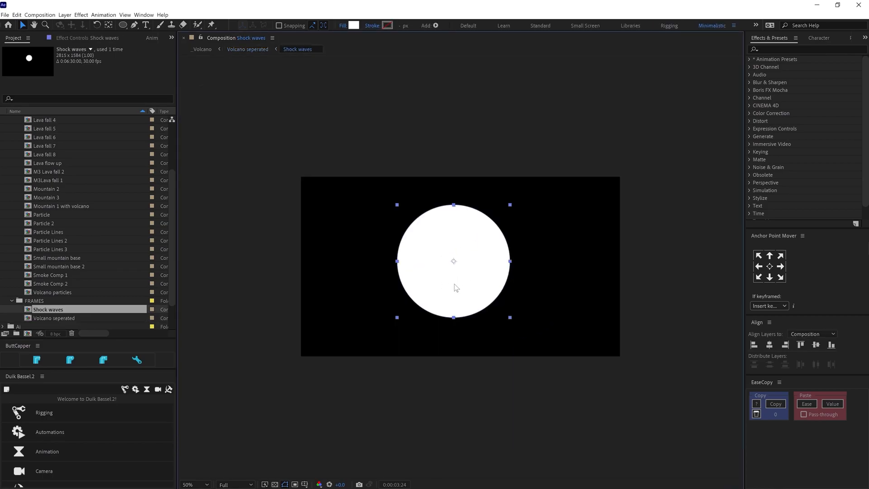